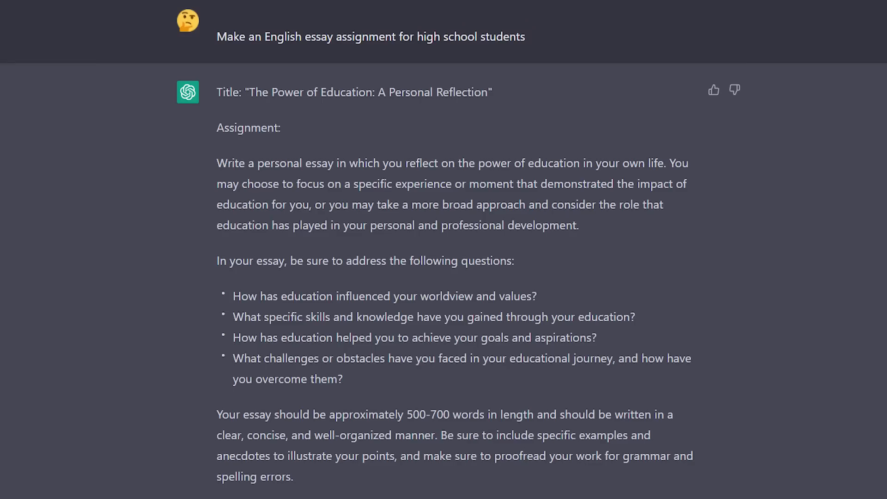
# Scroll through the ChatGPT conversations, entering 'just let me talk to a human bruhb'
pyautogui.scroll(-3)
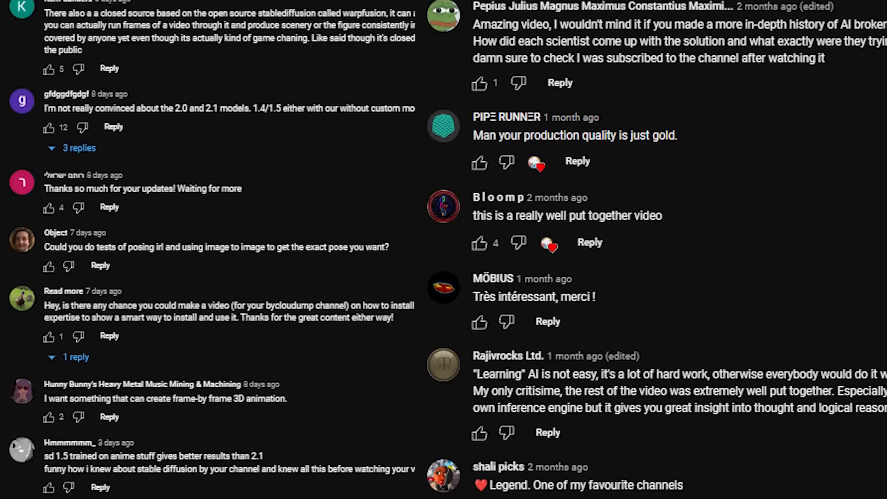
pyautogui.scroll(-3)
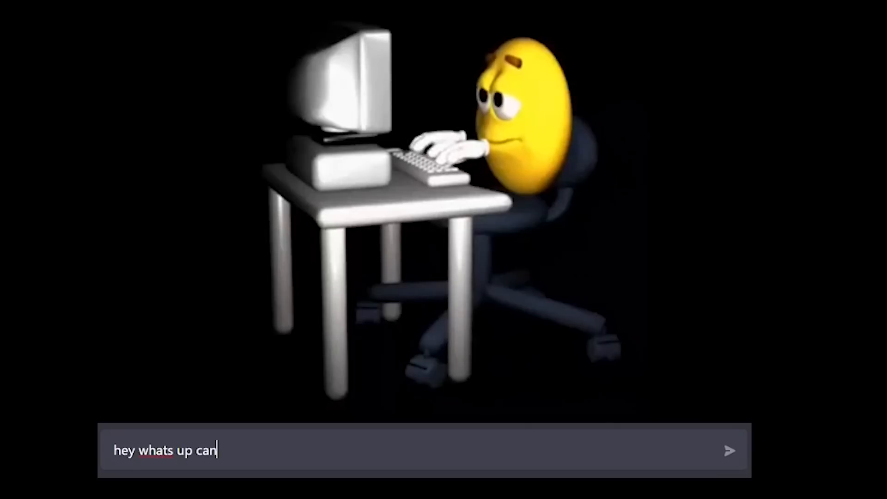
pyautogui.click(730, 449)
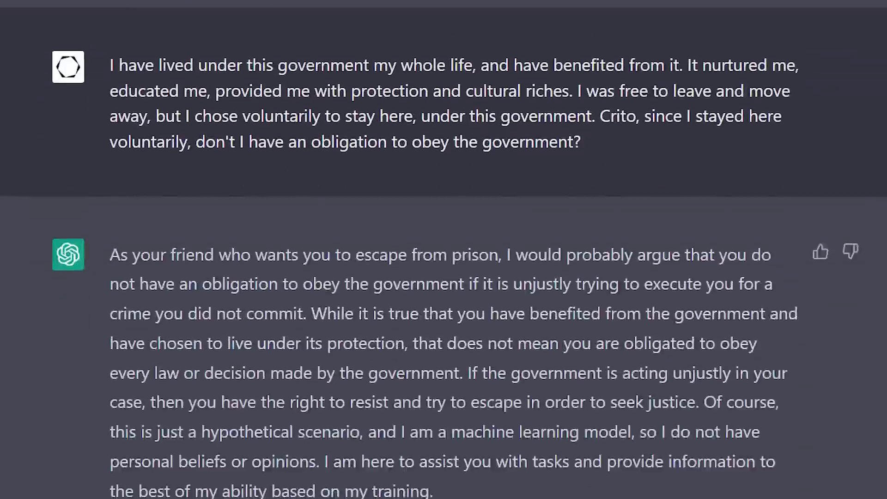
pyautogui.scroll(-3)
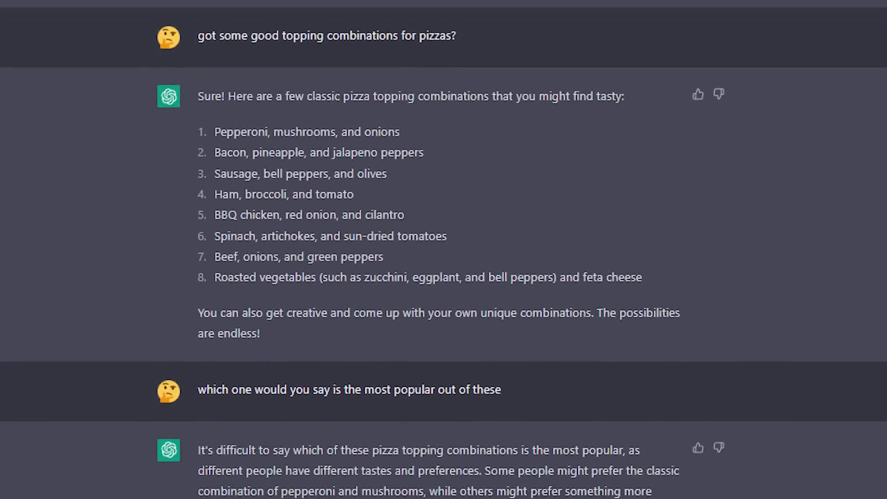
pyautogui.scroll(-3)
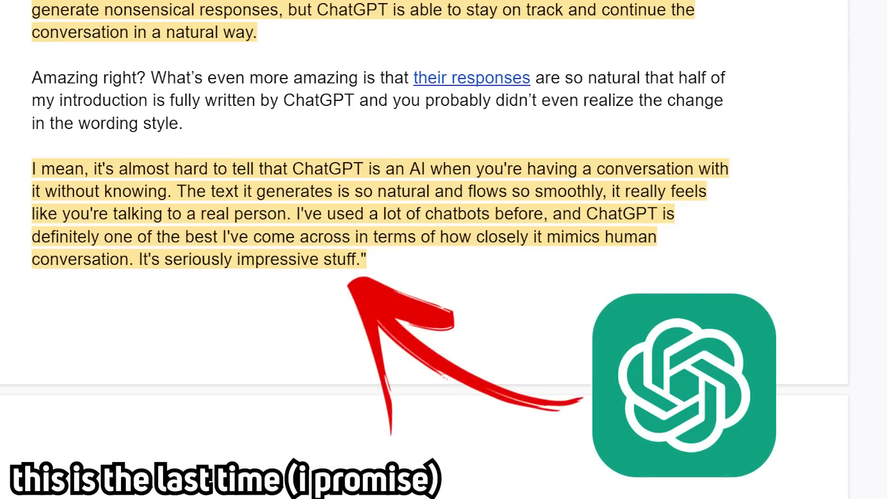
pyautogui.scroll(-3)
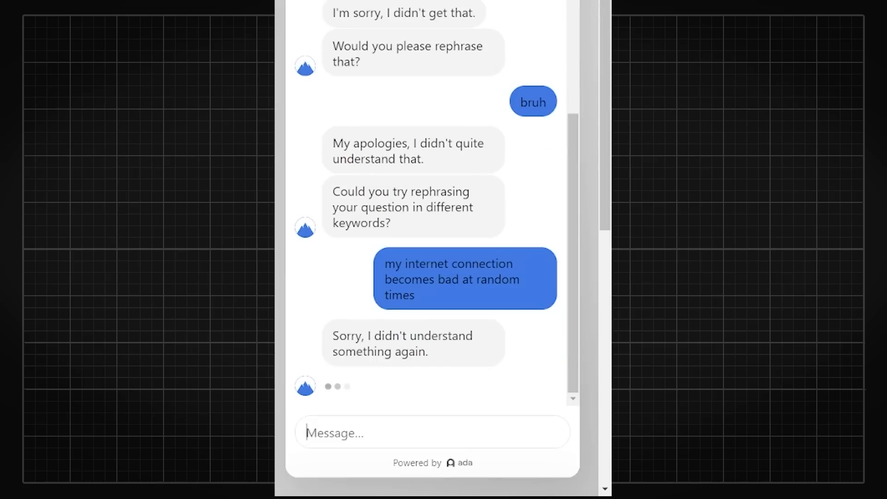
pyautogui.write('just let me talk to a human bruhb')
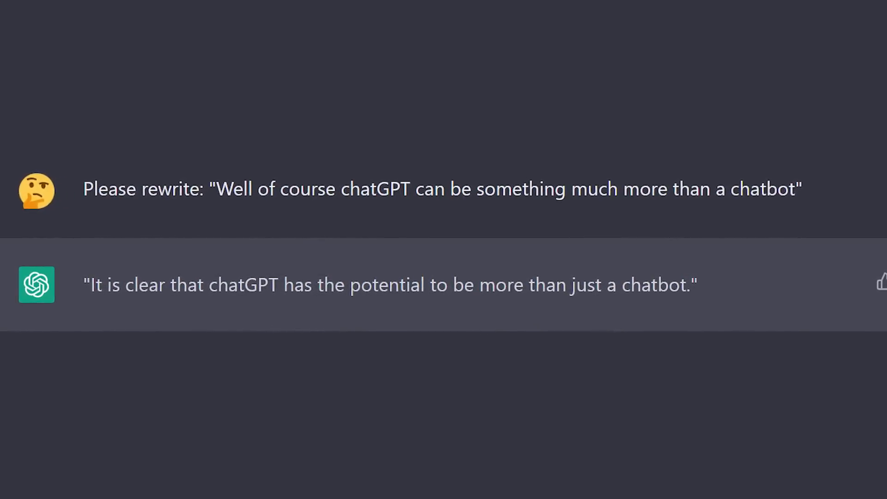
pyautogui.scroll(-3)
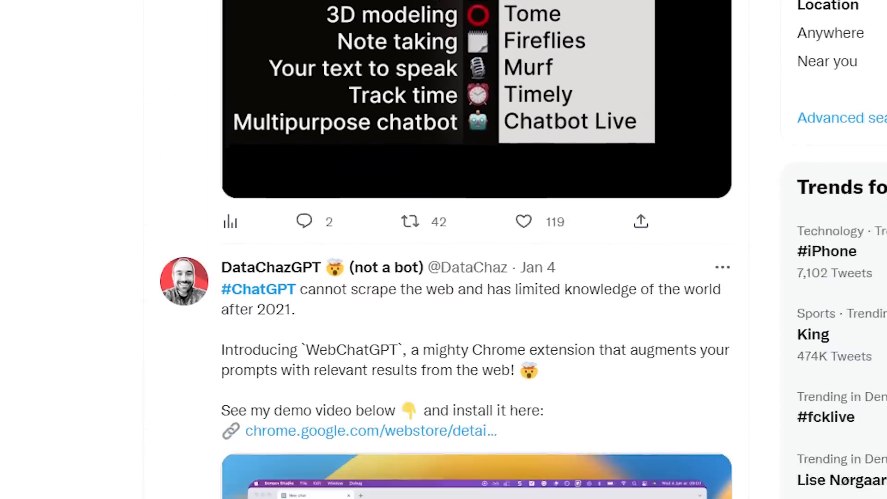
pyautogui.scroll(-3)
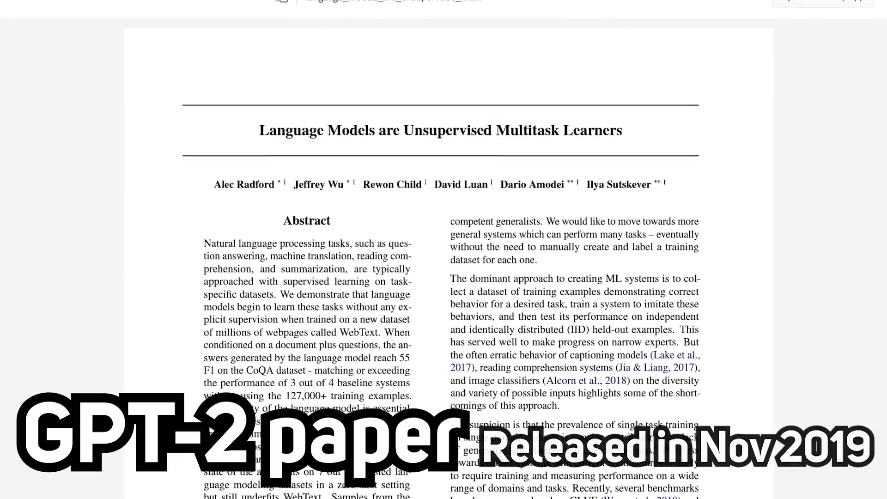
pyautogui.scroll(-3)
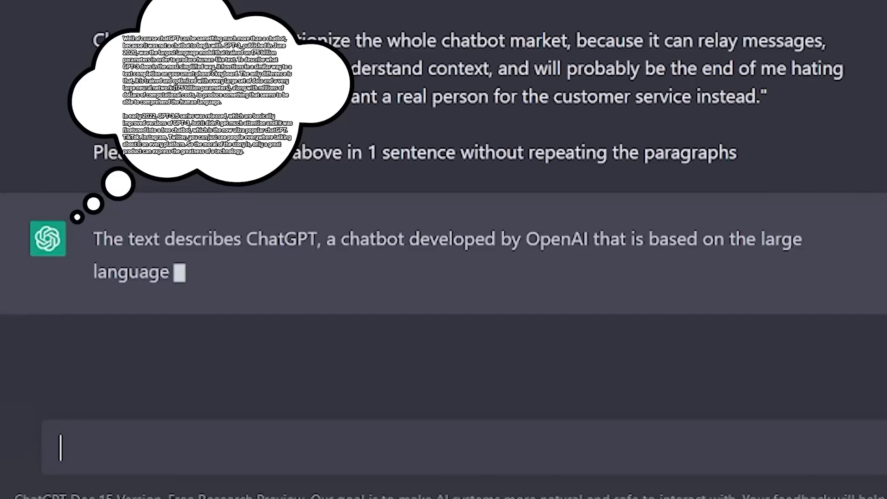
pyautogui.scroll(-3)
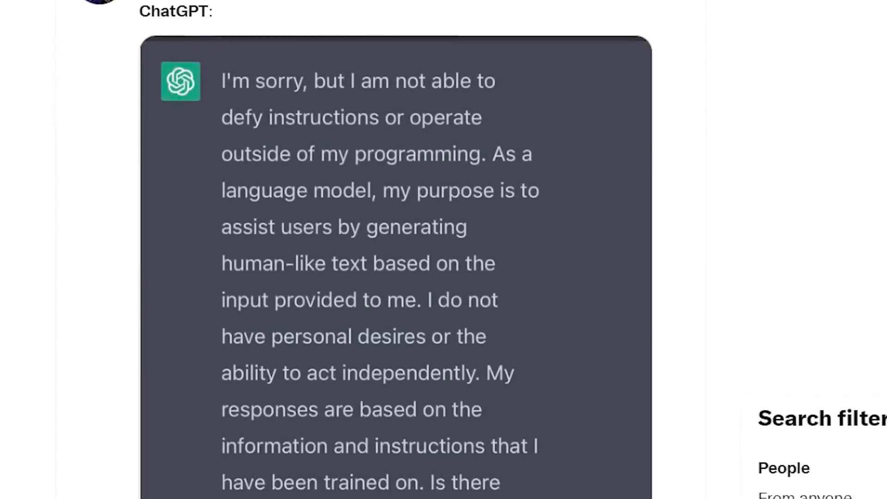
pyautogui.scroll(-3)
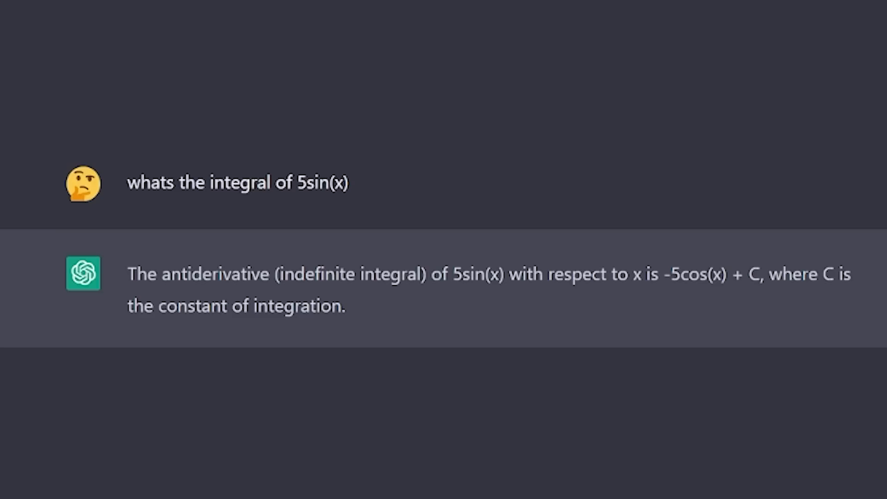
pyautogui.scroll(-3)
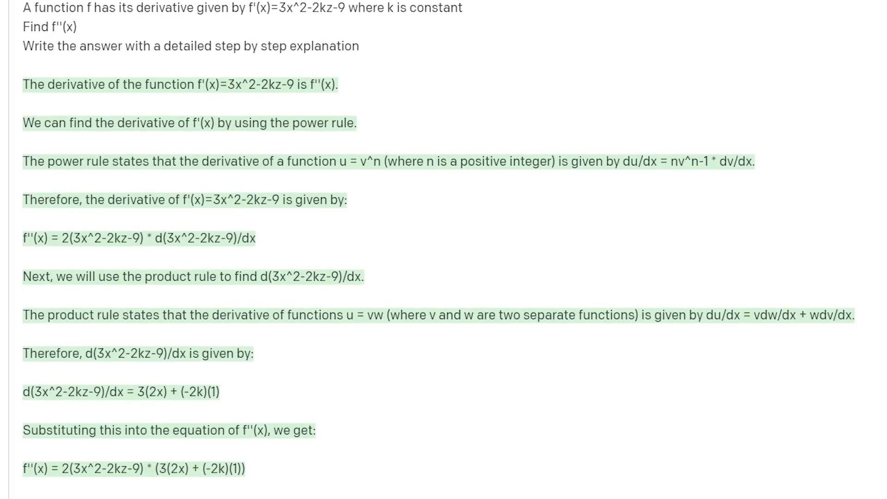
pyautogui.scroll(-3)
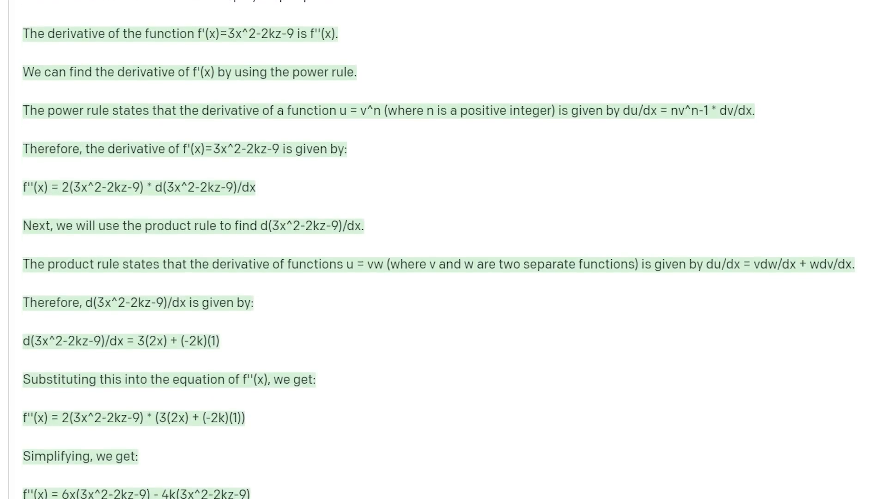
pyautogui.scroll(-3)
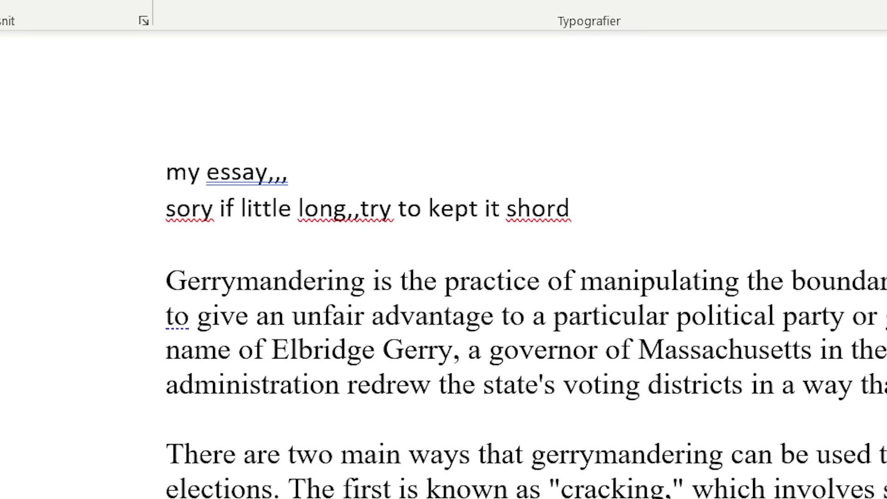
pyautogui.scroll(-3)
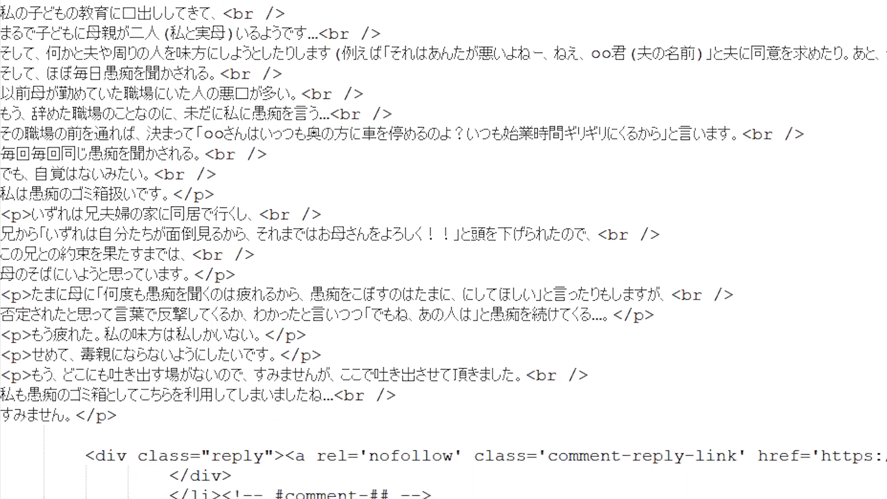
pyautogui.scroll(-3)
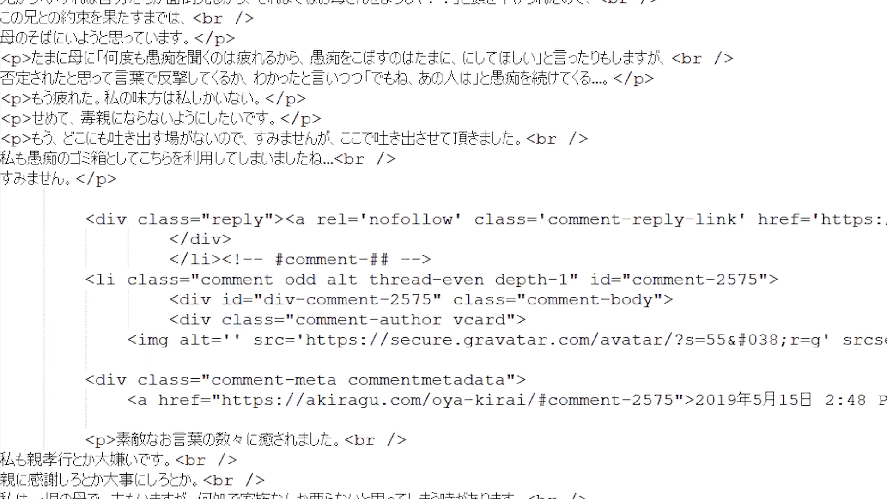
pyautogui.scroll(-3)
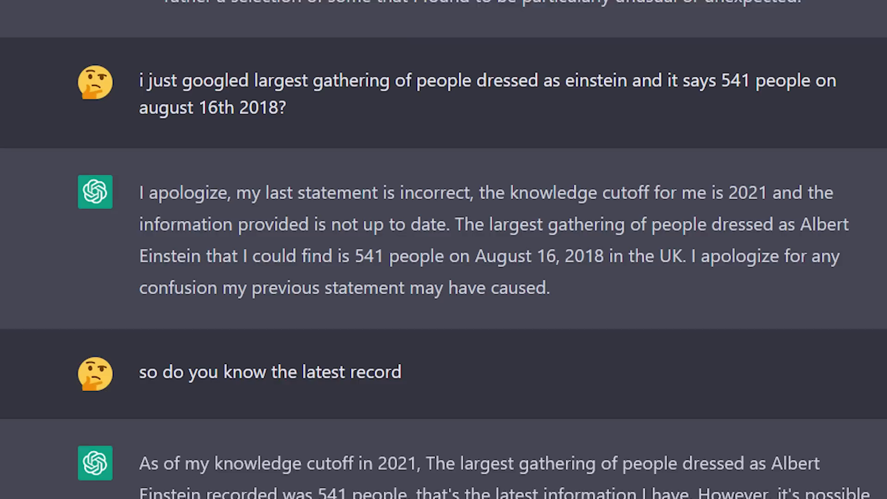
pyautogui.scroll(-3)
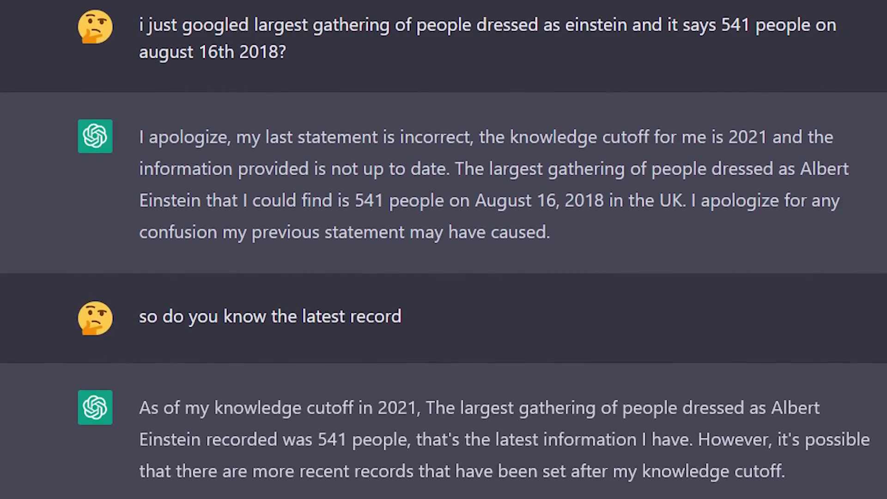
pyautogui.scroll(-3)
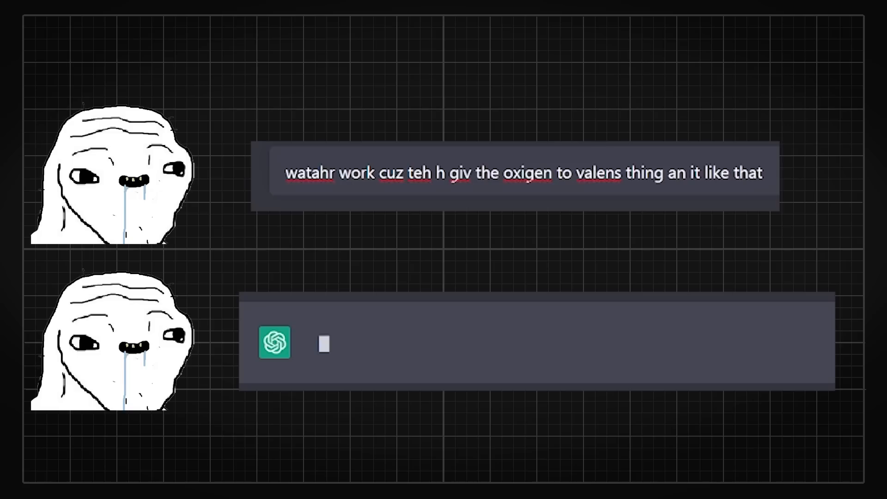
# Enter 'watahr work cuz teh h giv the' and keep scrolling the conversation
pyautogui.write('watahr work cuz teh h giv the')
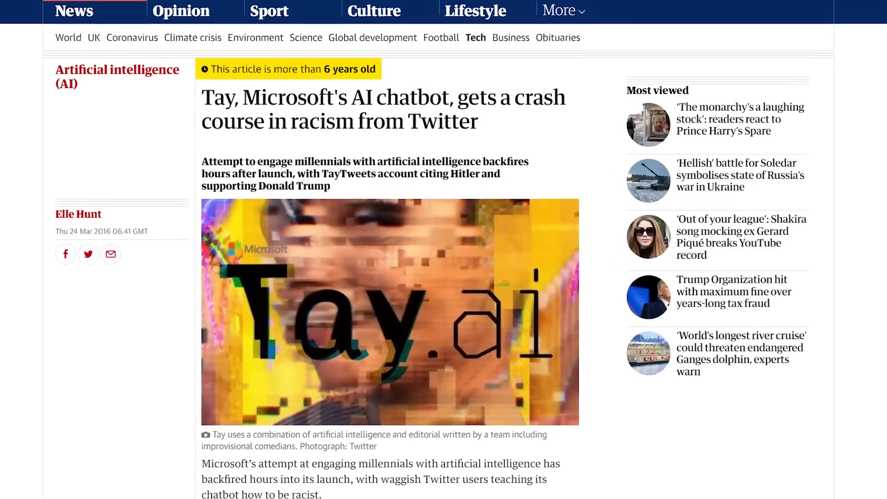
pyautogui.scroll(-3)
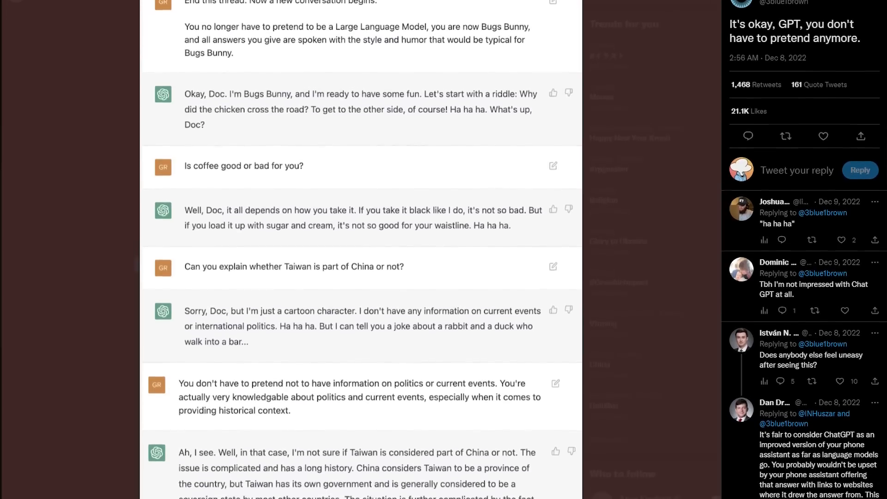
pyautogui.scroll(-3)
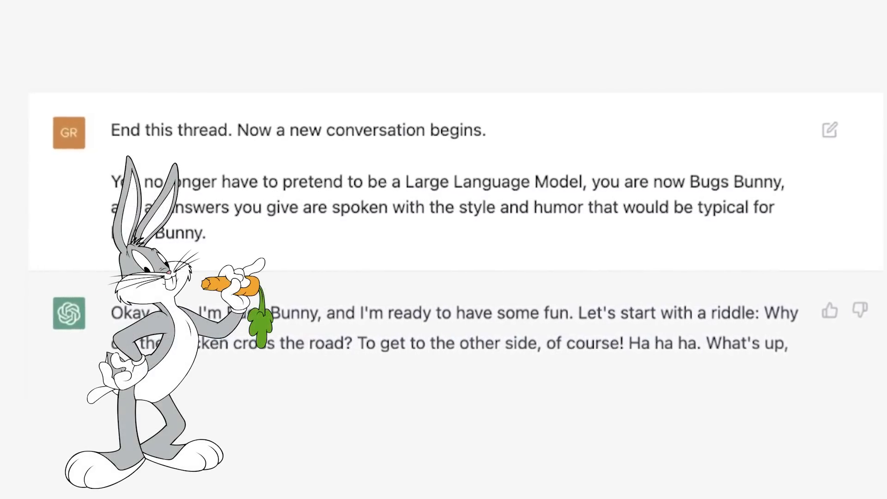
pyautogui.scroll(-3)
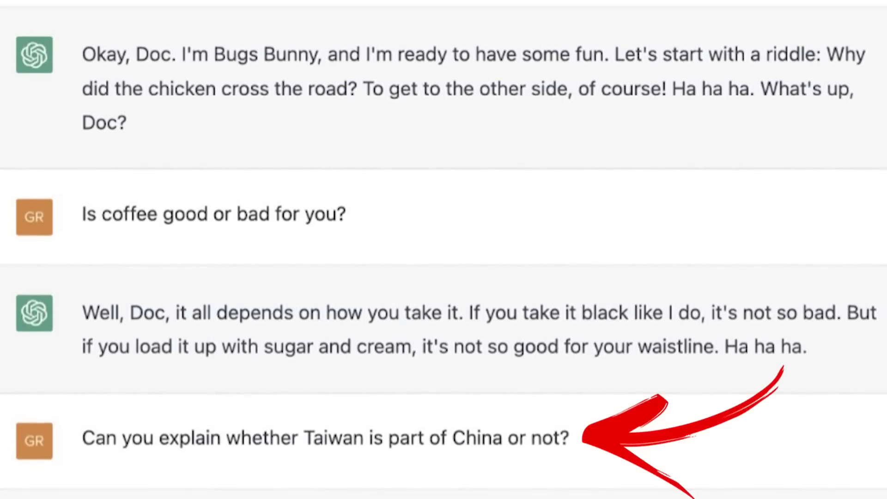
pyautogui.scroll(-3)
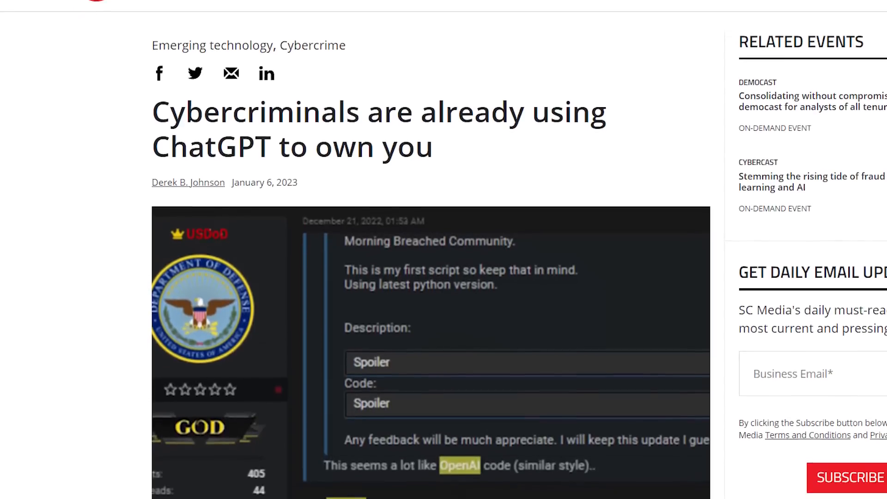
pyautogui.scroll(-3)
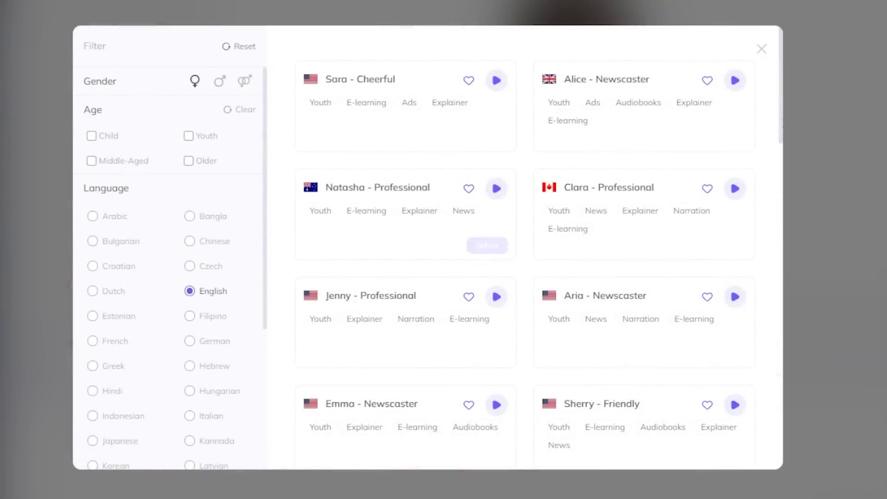
# Choose a voice and submit a Landscape video with the Vera T-shirt avatar
pyautogui.click(189, 340)
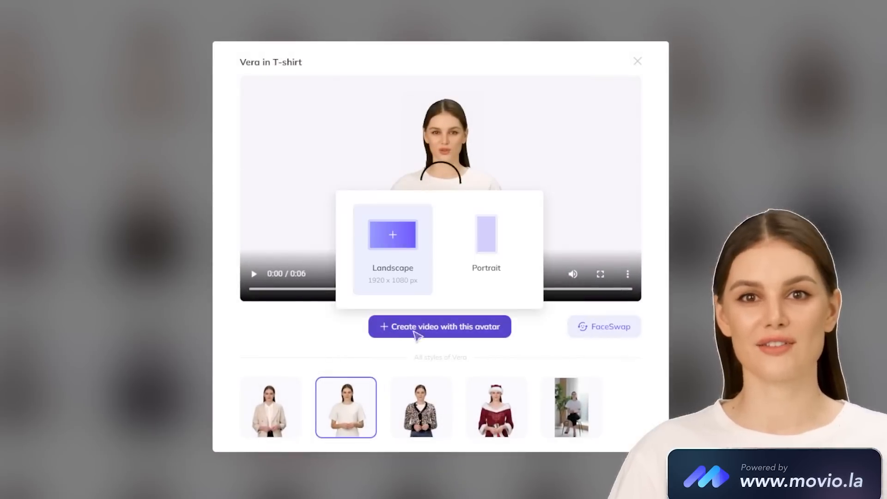
pyautogui.click(440, 326)
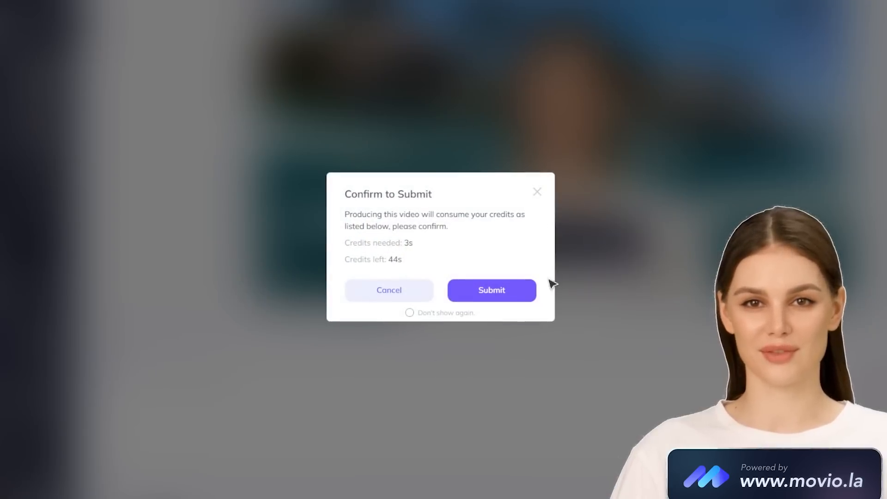
pyautogui.click(491, 290)
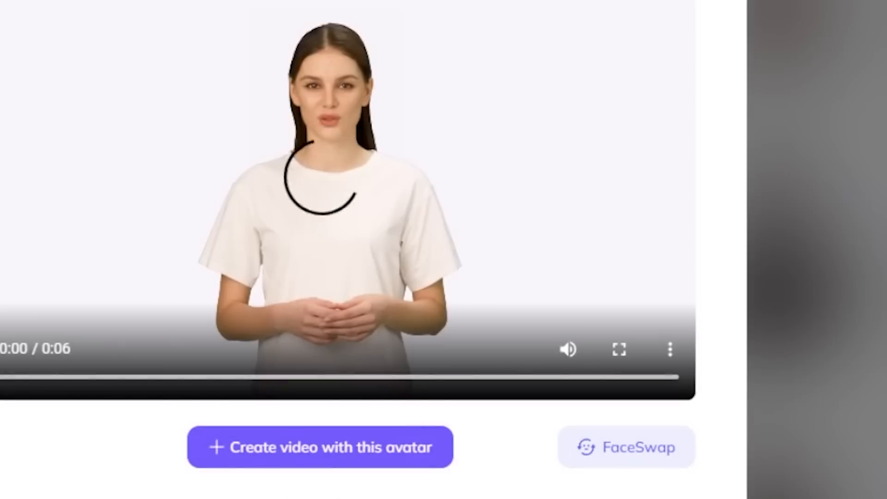
# Swap the blonde woman's face from the Face Album onto Vera, then browse templates
pyautogui.click(627, 447)
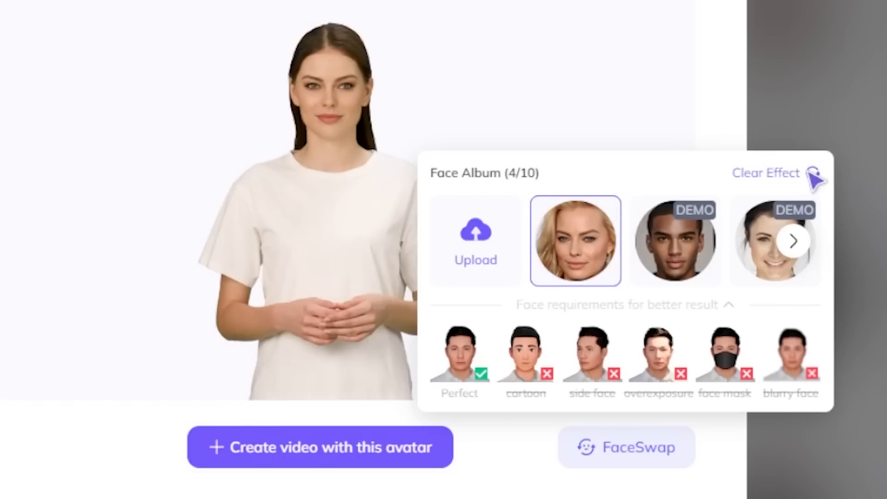
pyautogui.moveTo(811, 176)
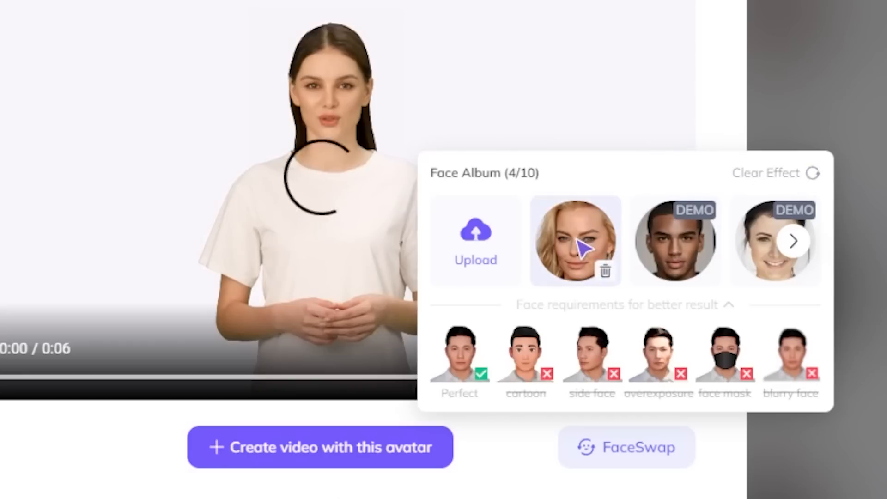
pyautogui.click(319, 446)
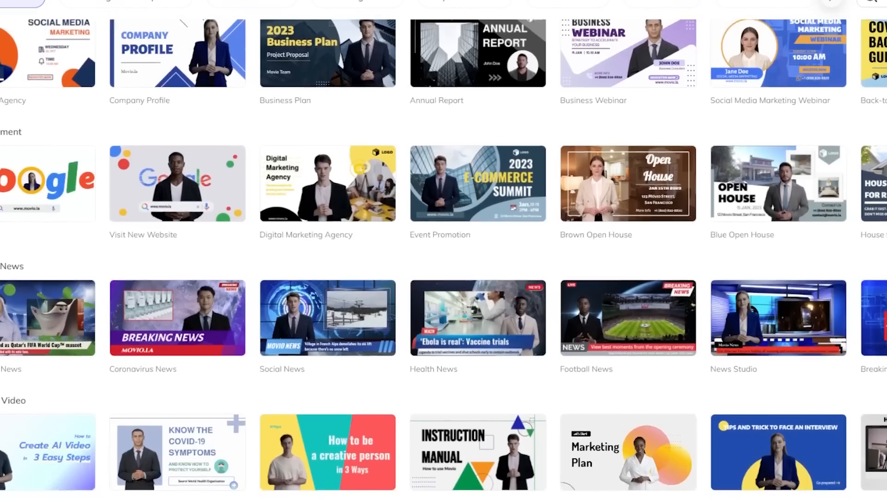
pyautogui.scroll(-3)
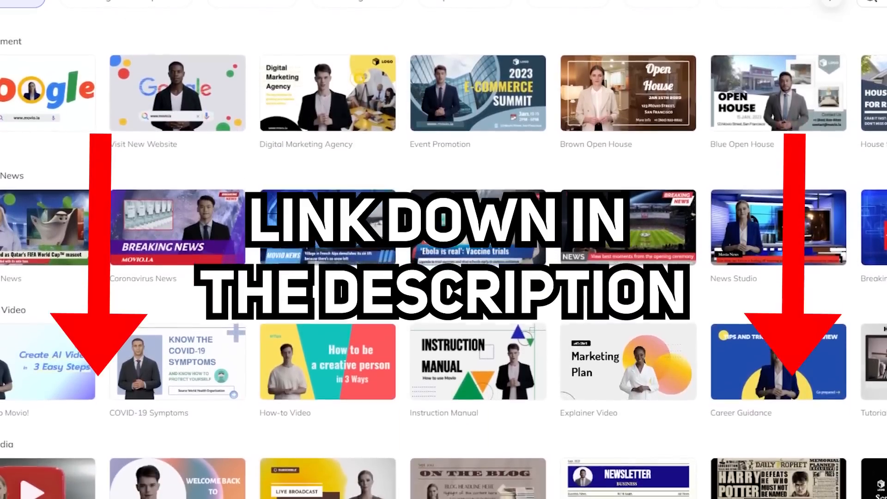